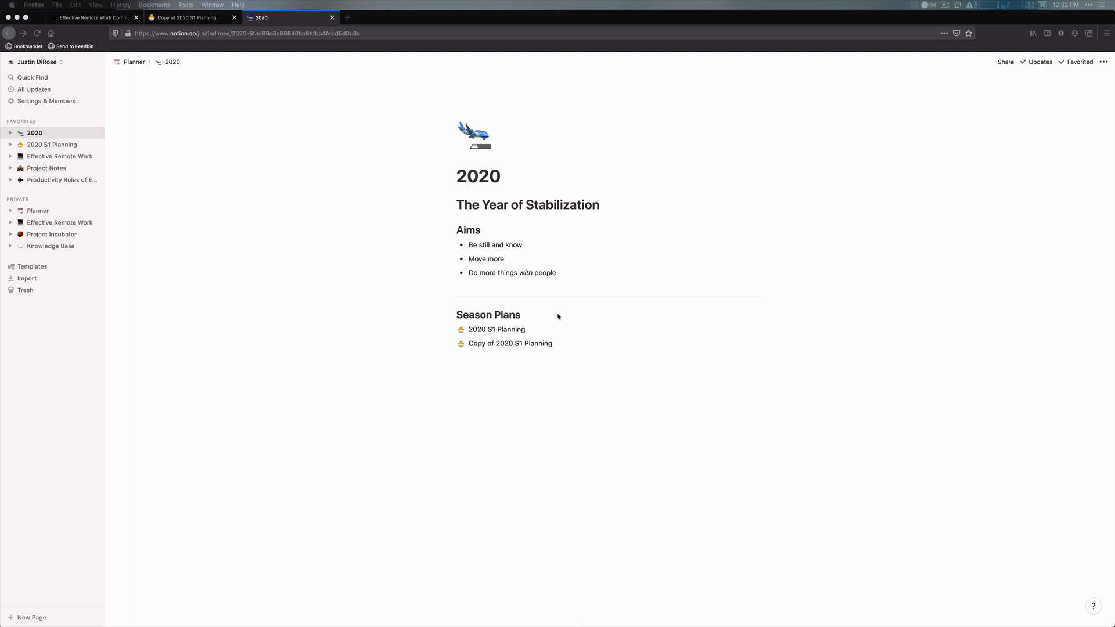
Follow the Season Plans link to the Copy of 2020 S1 Planning page
click(510, 344)
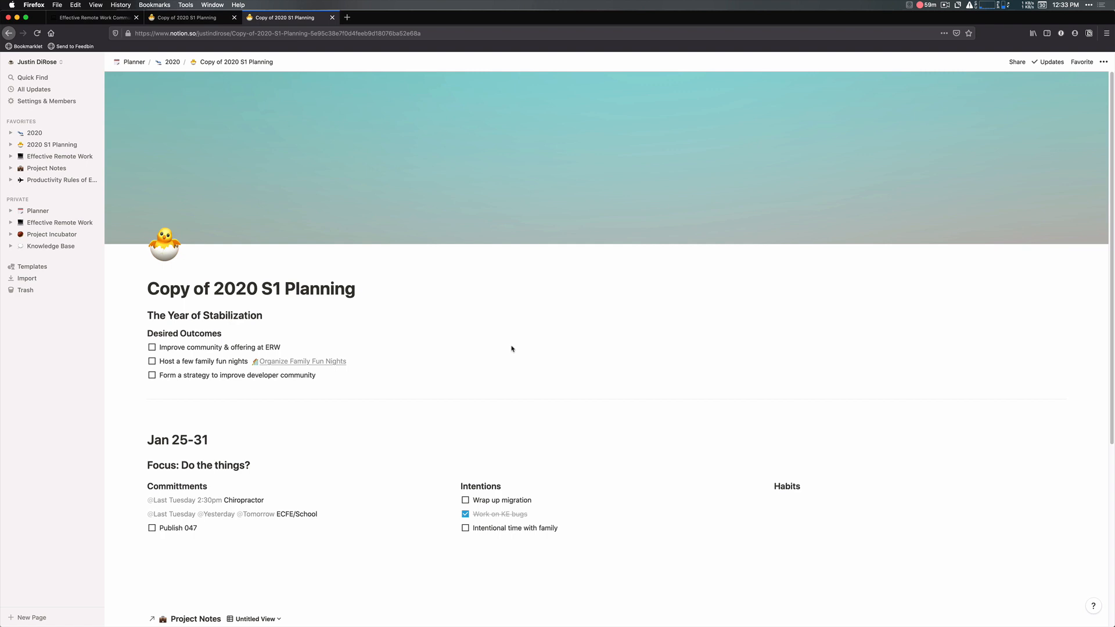
scroll(down, 3)
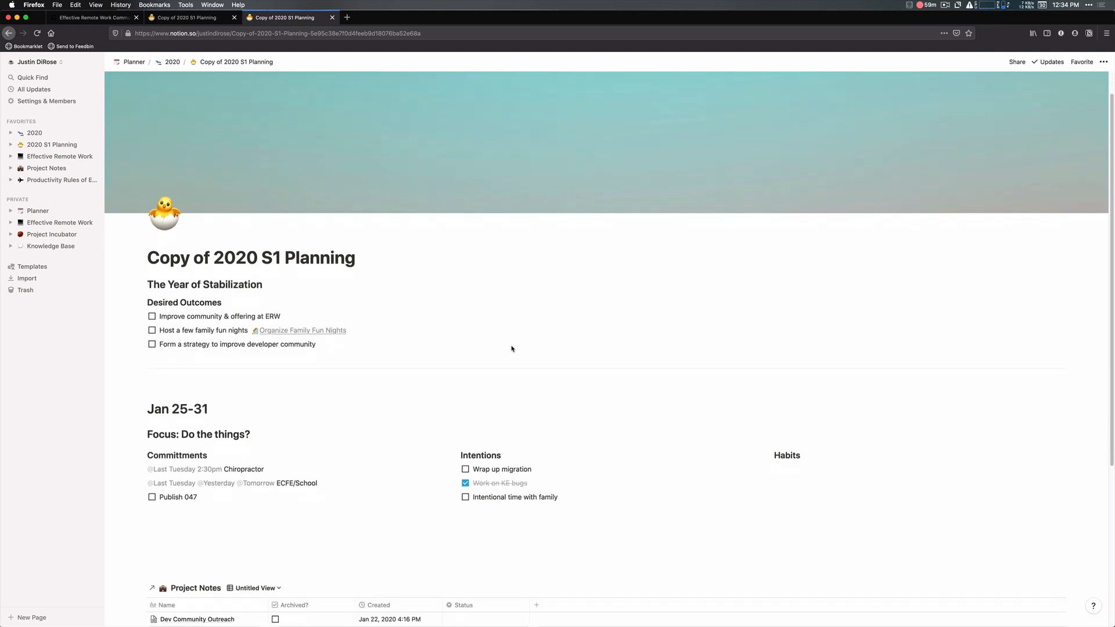
scroll(down, 3)
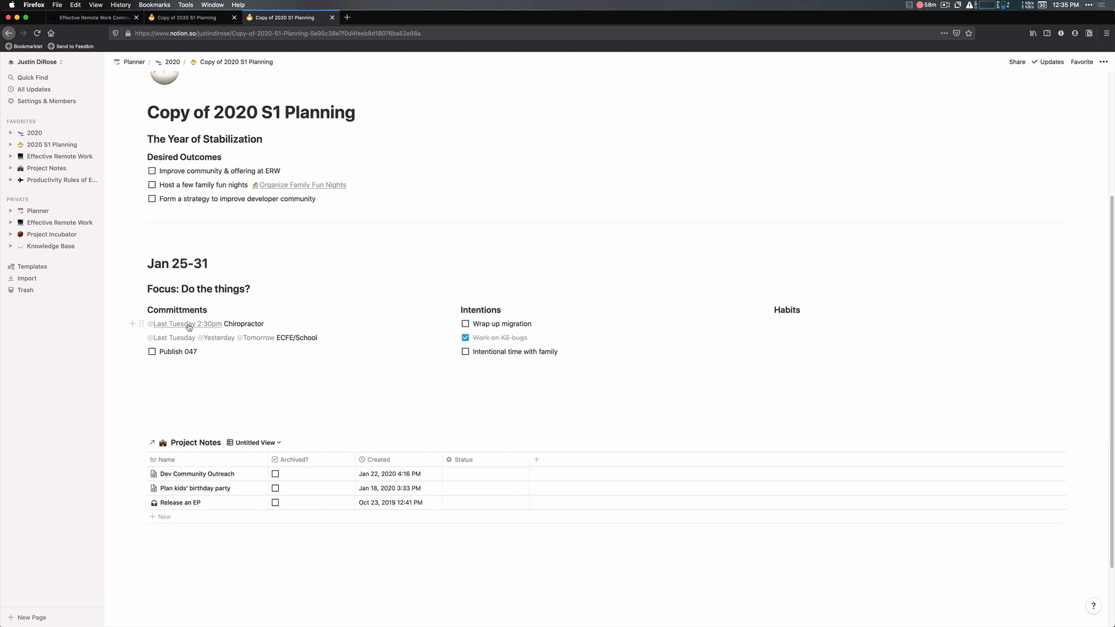
mouse_move(197, 326)
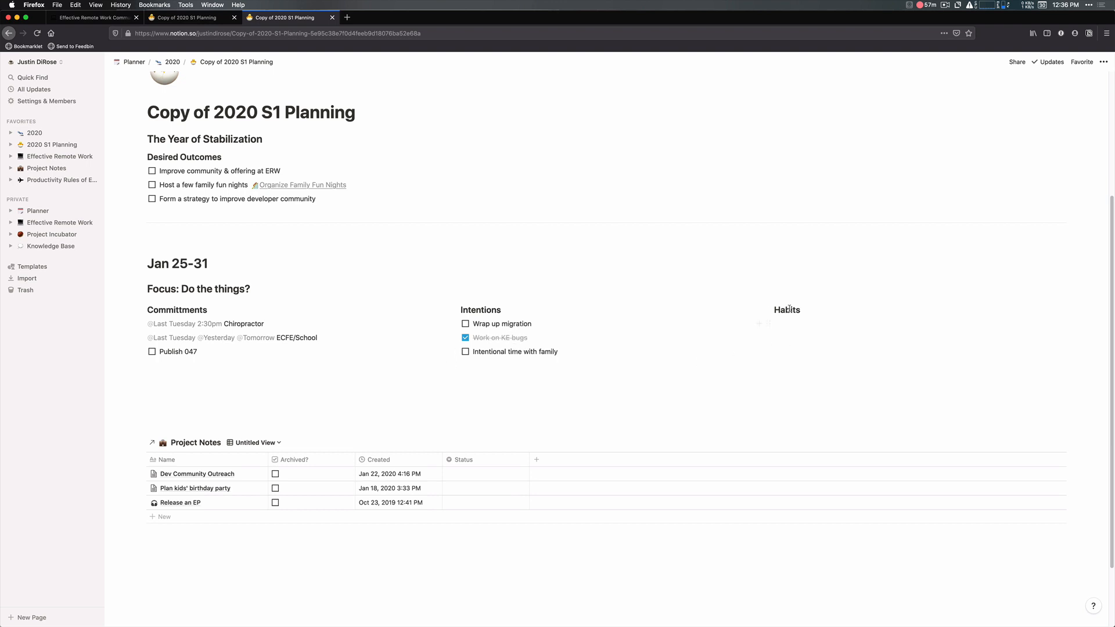
mouse_move(786, 309)
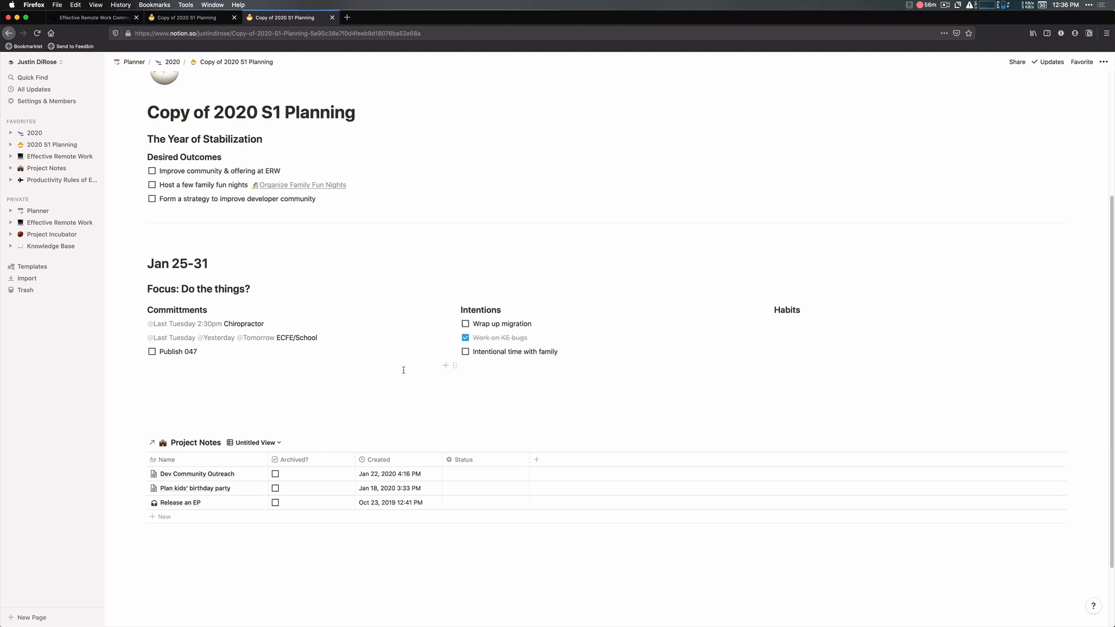
mouse_move(269, 169)
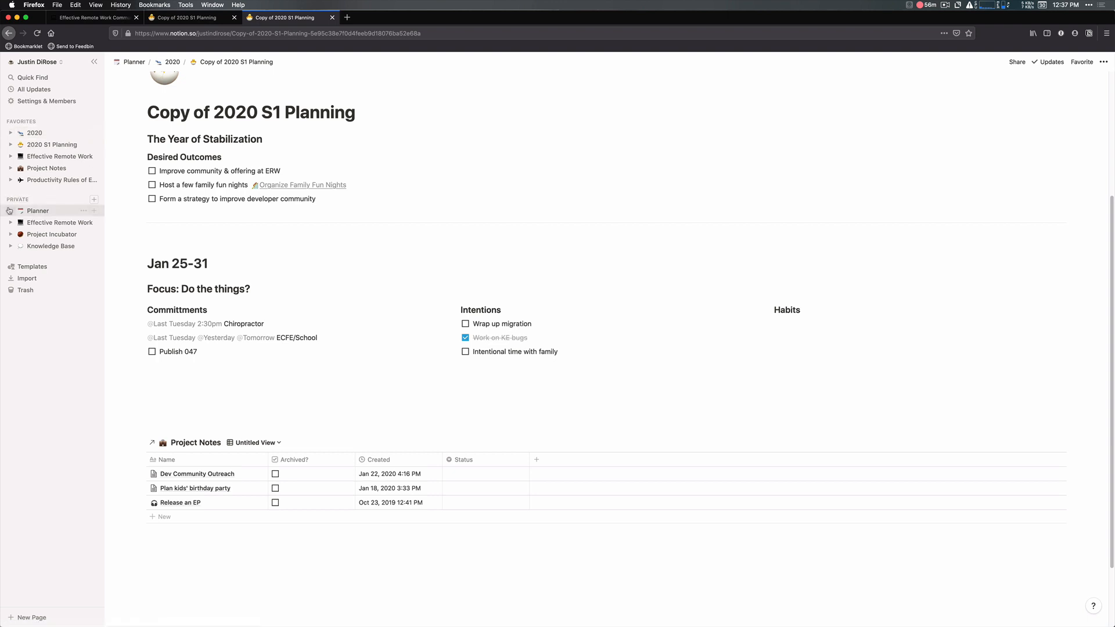
Expand Planner in the sidebar and view 2019 S4 Planning down to its Projects section
click(17, 234)
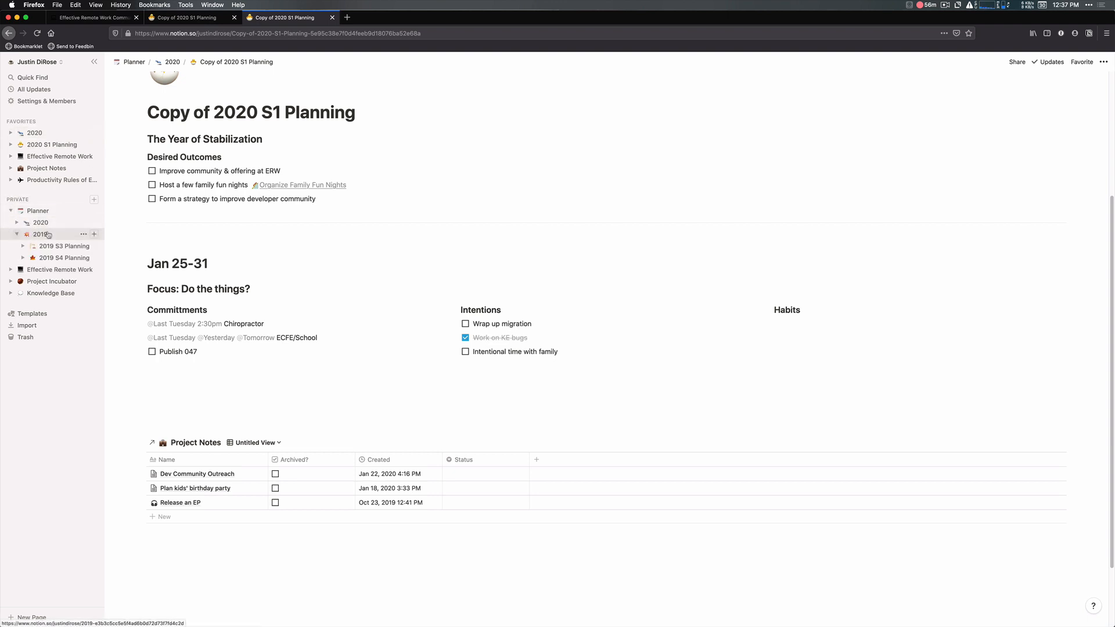
click(64, 257)
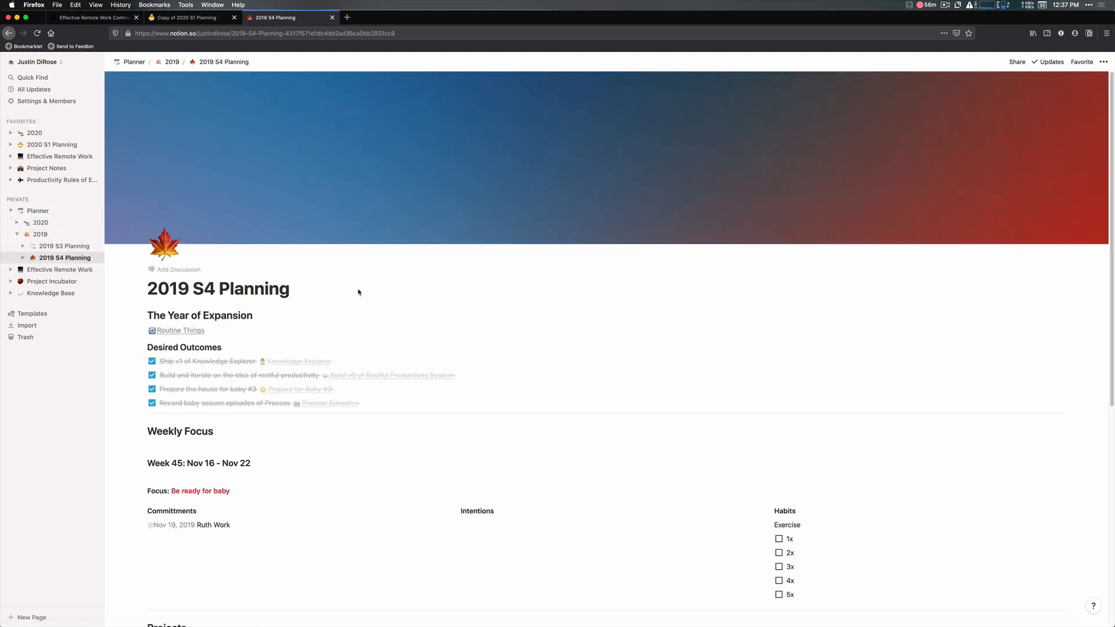
scroll(down, 3)
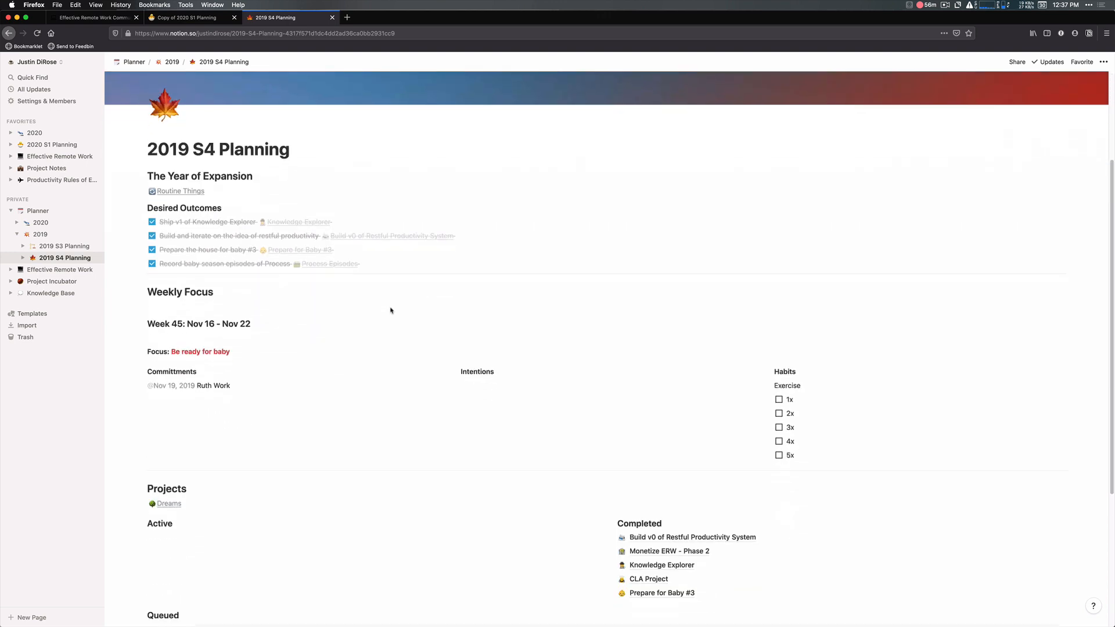
scroll(down, 3)
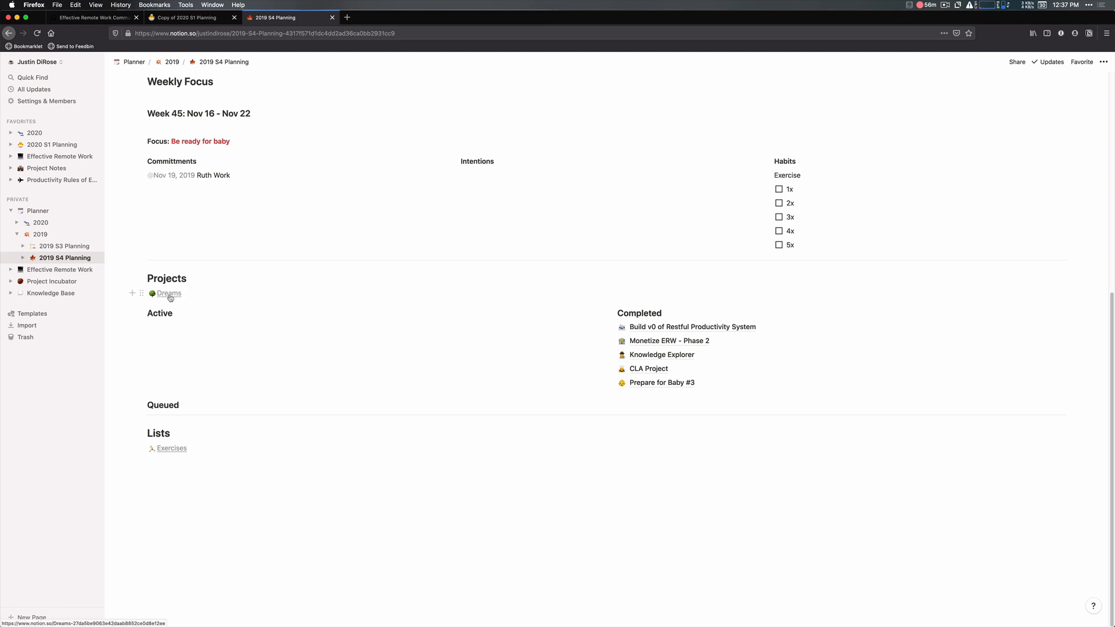
mouse_move(176, 317)
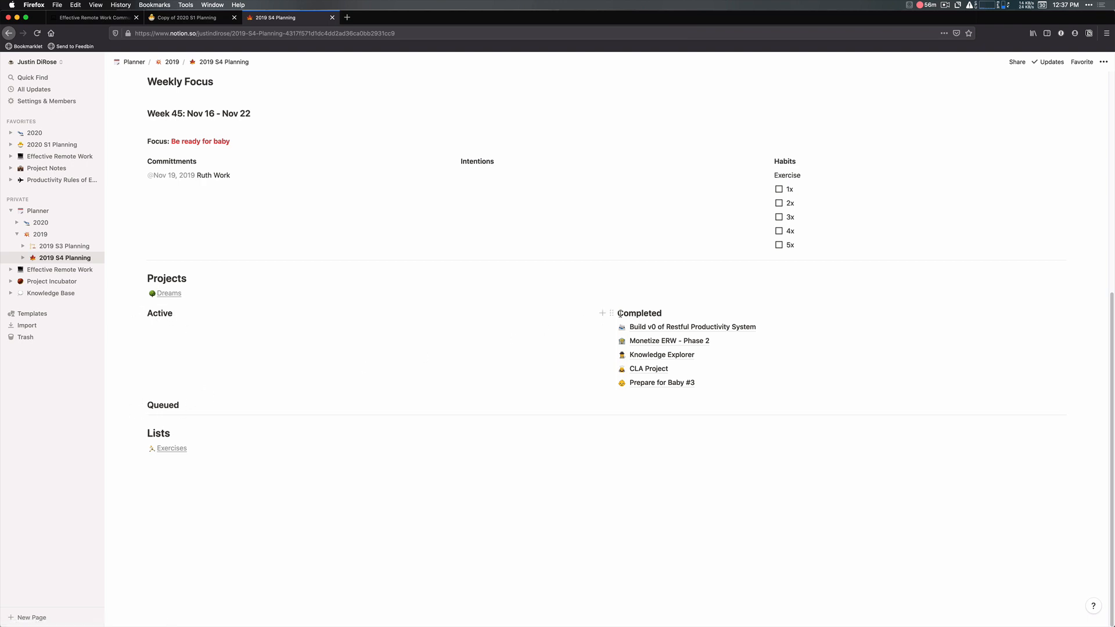
mouse_move(586, 359)
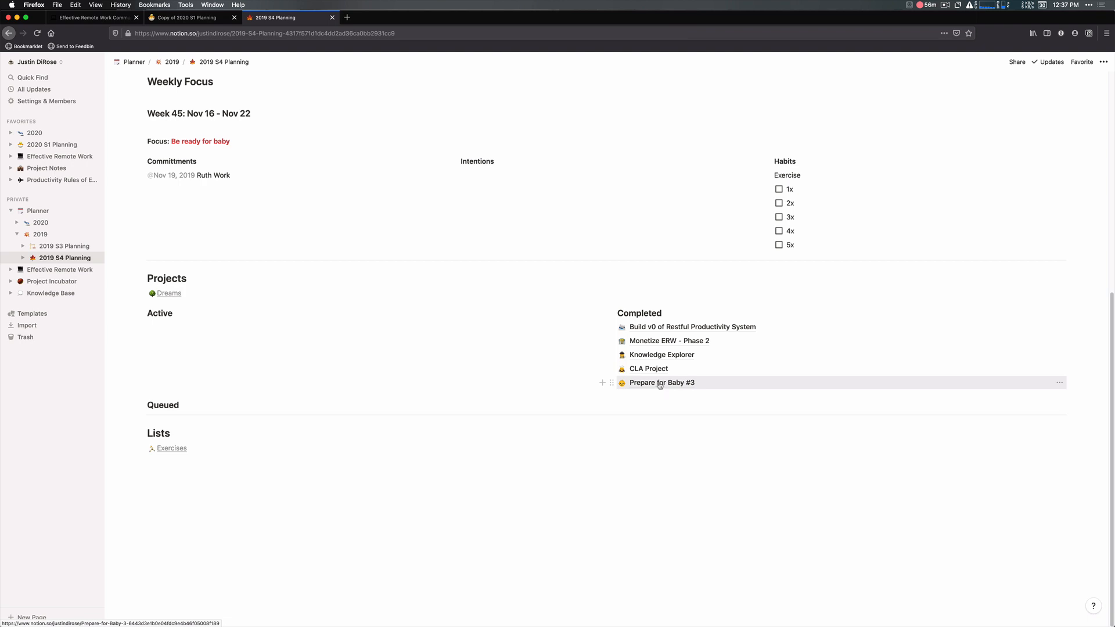
Open Build v0 of Restful Productivity System from the Completed column
click(692, 326)
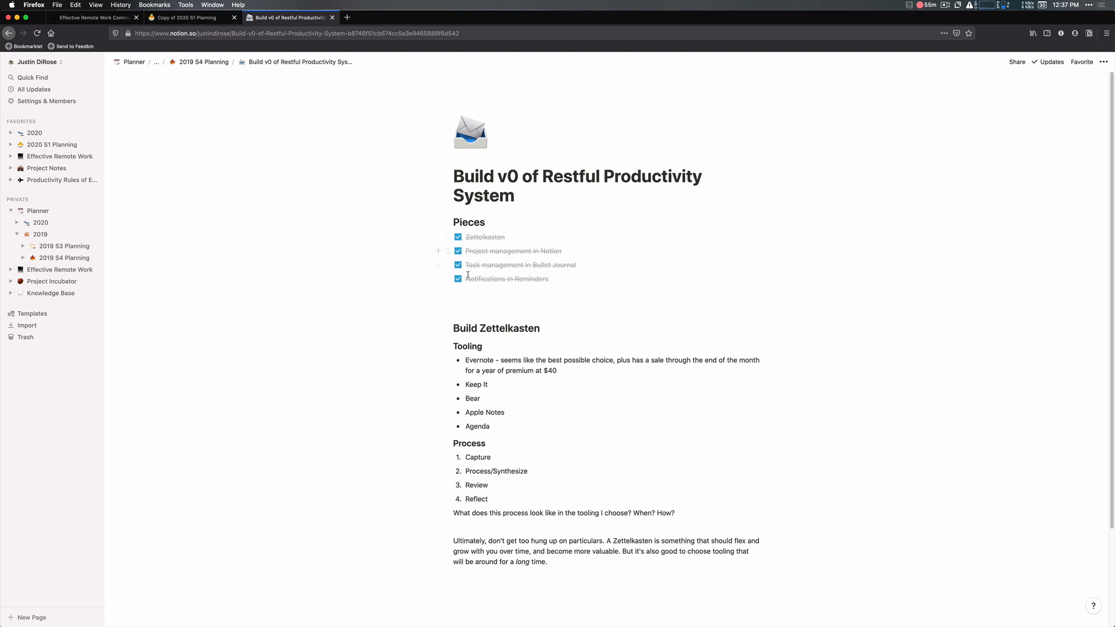
mouse_move(483, 346)
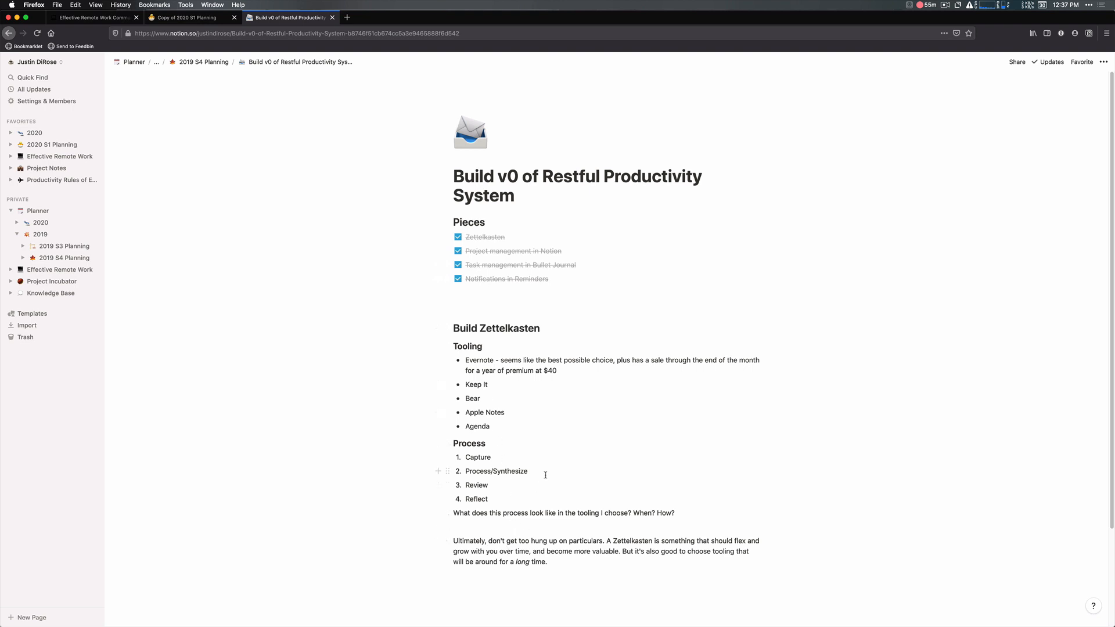
mouse_move(202, 62)
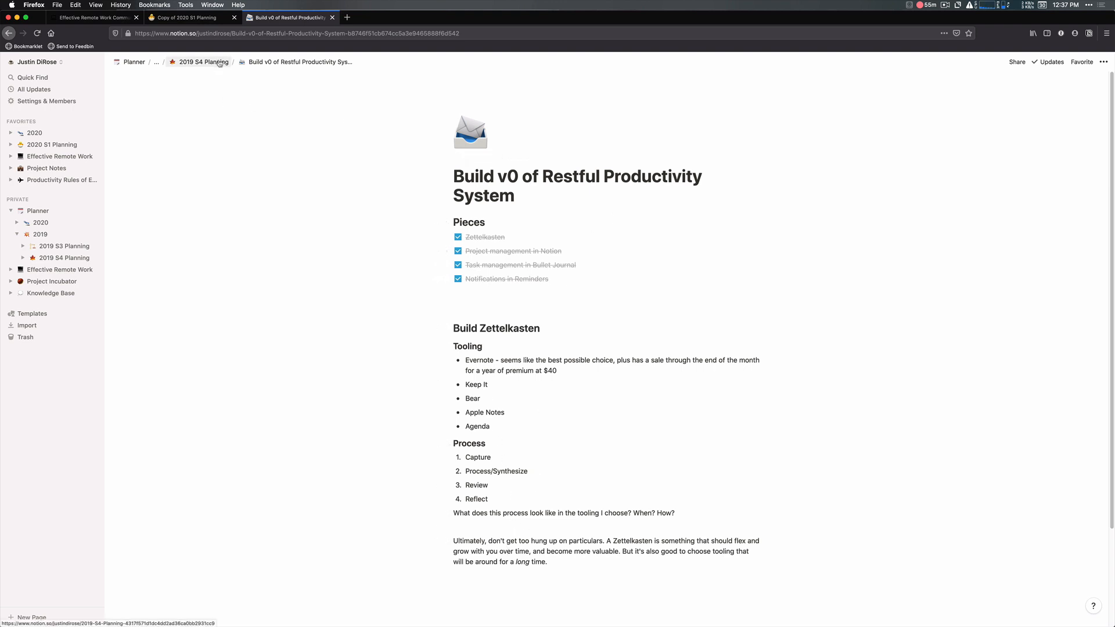
Return via the breadcrumb to 2019 S4 Planning and its completed projects
click(204, 62)
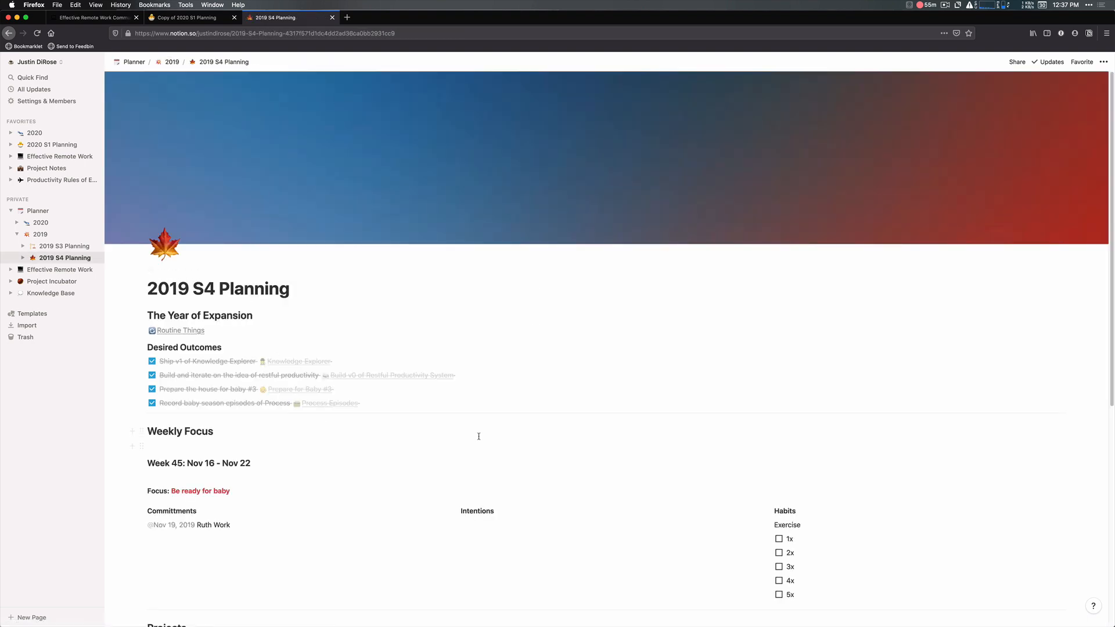
scroll(down, 3)
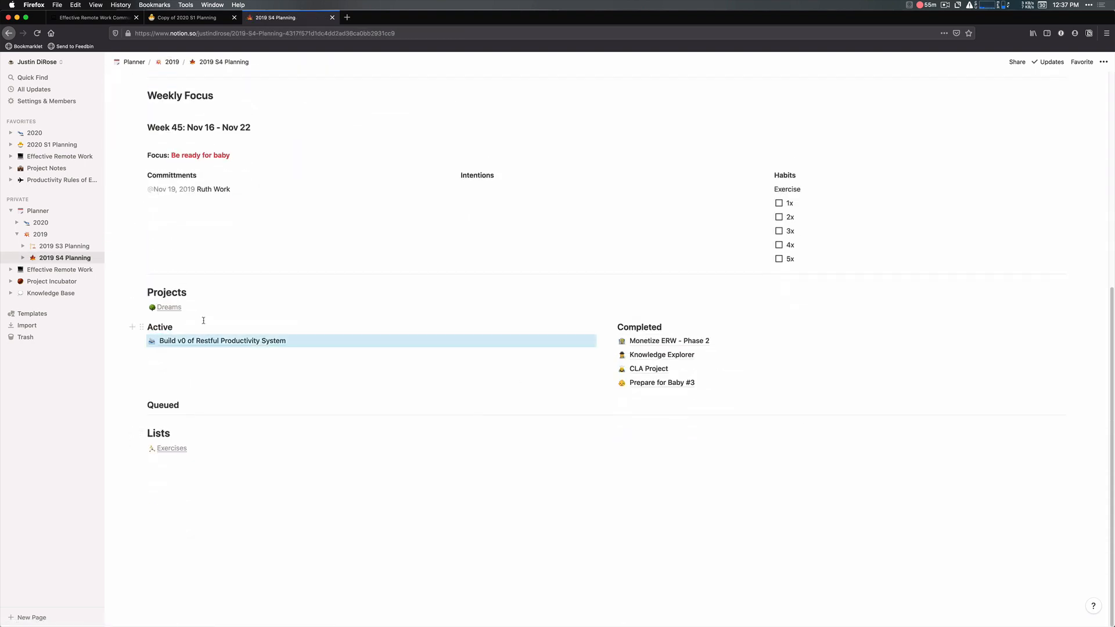
mouse_move(152, 376)
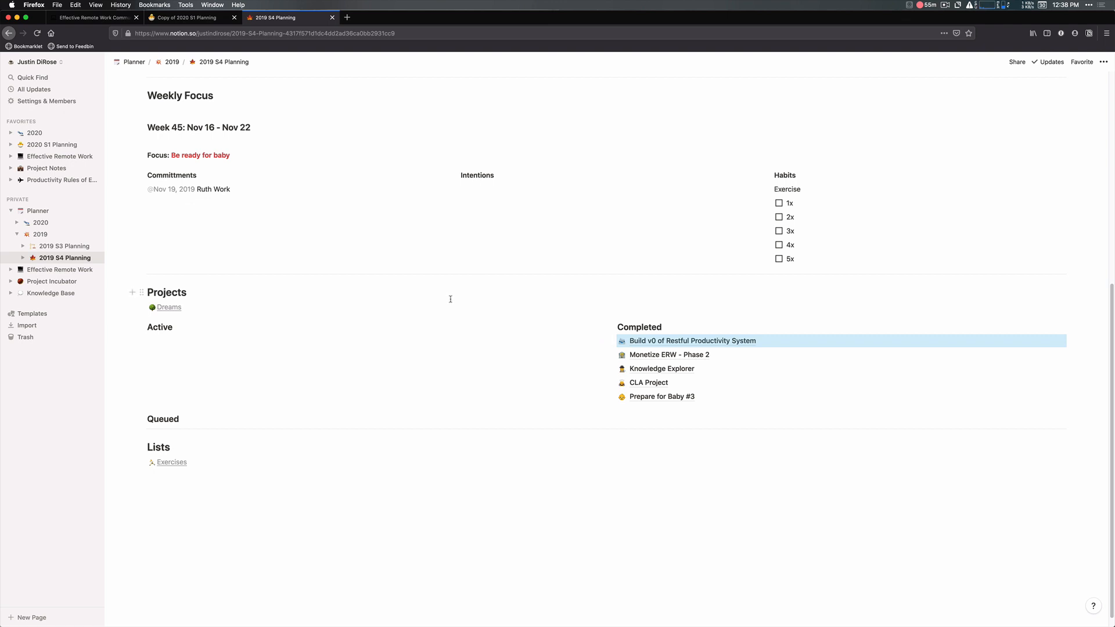
mouse_move(456, 279)
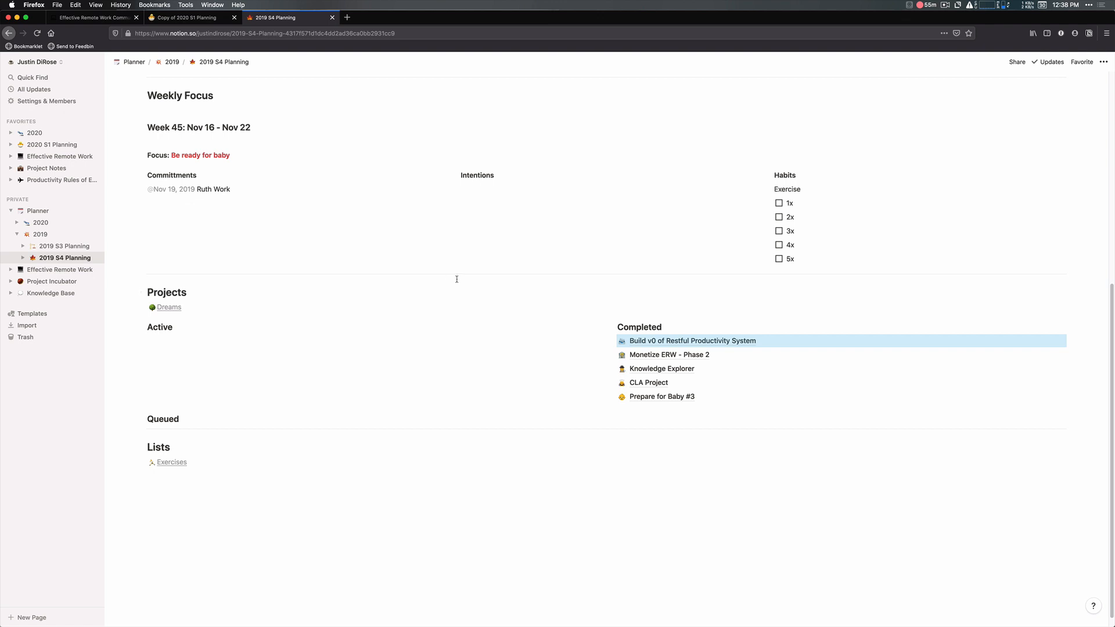
mouse_move(415, 266)
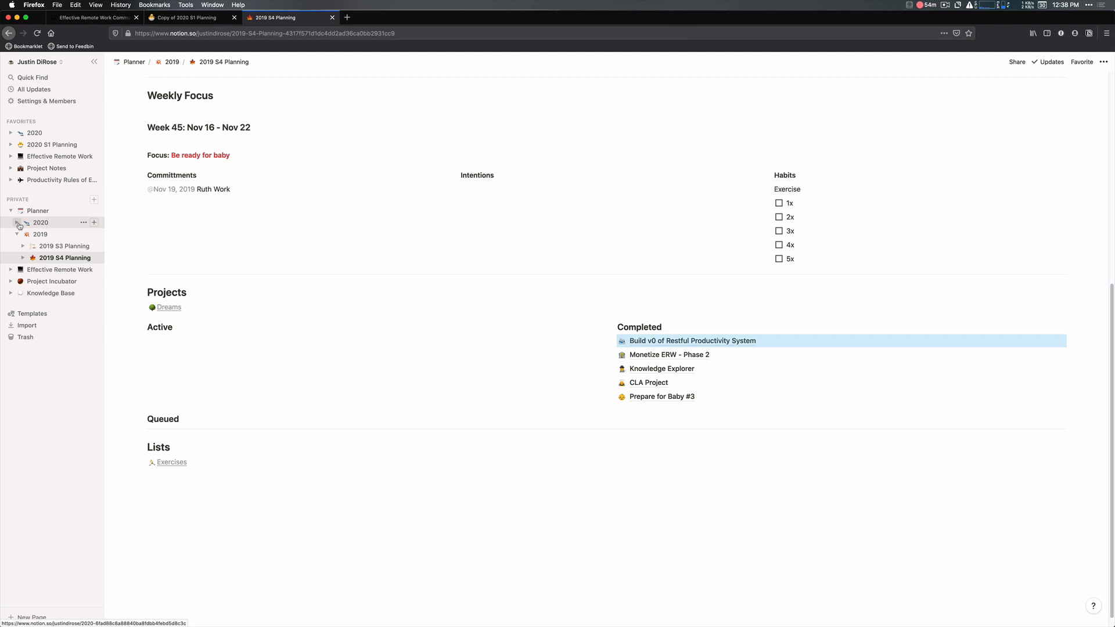
Expand 2020 in the sidebar and view Copy of 2020 S1 Planning's weekly focus and Project Notes
click(17, 223)
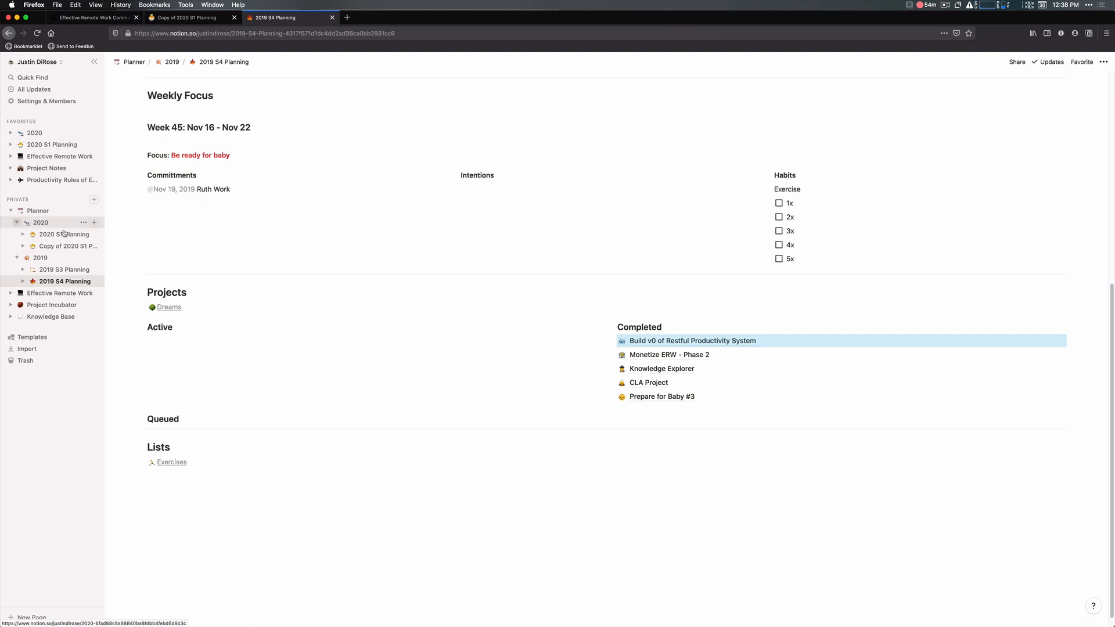
click(68, 246)
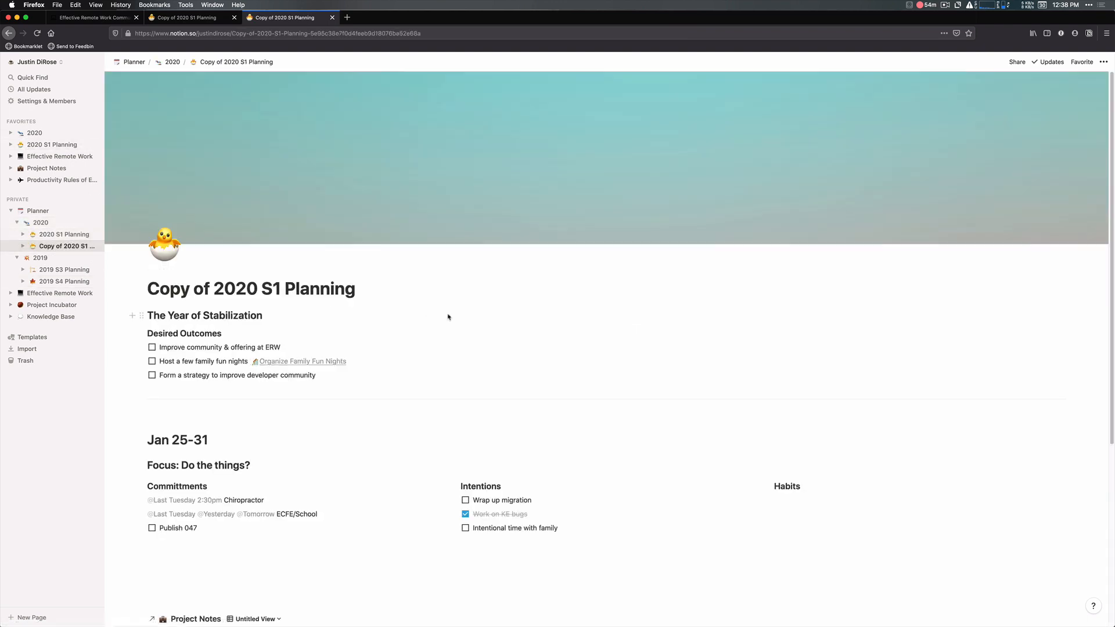
scroll(down, 3)
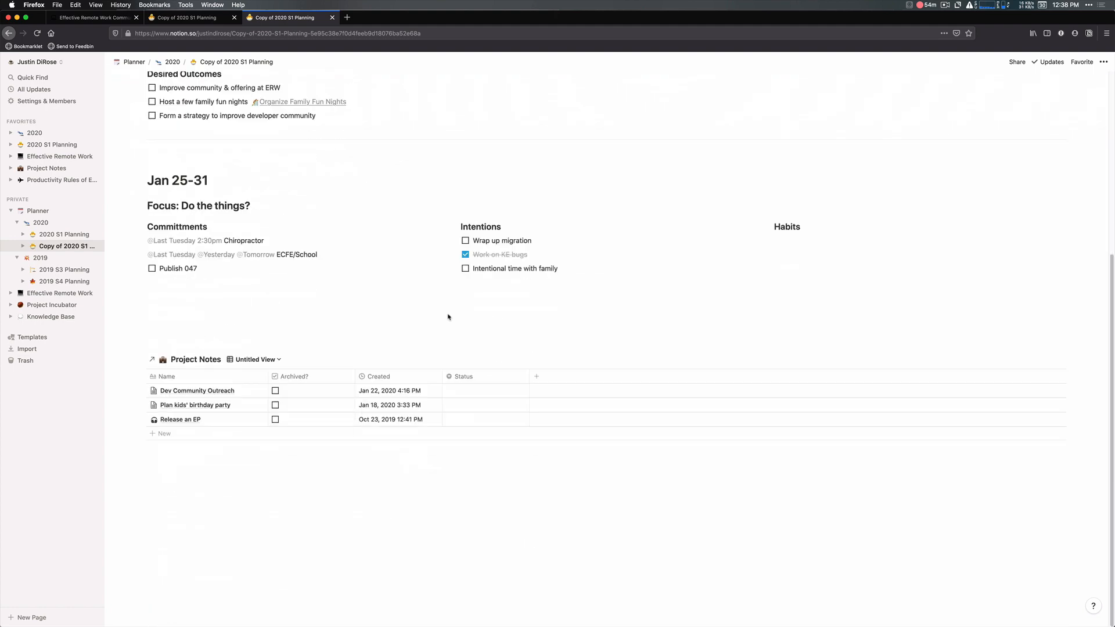